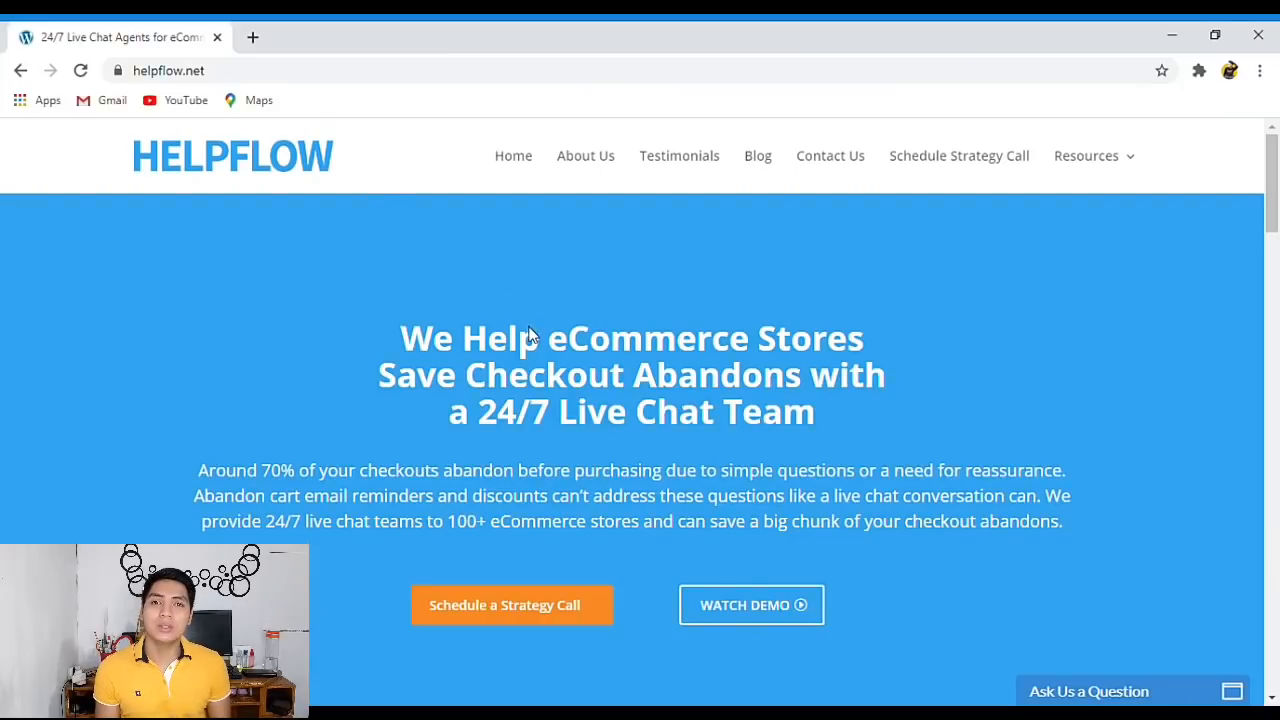
pyautogui.moveTo(385, 277)
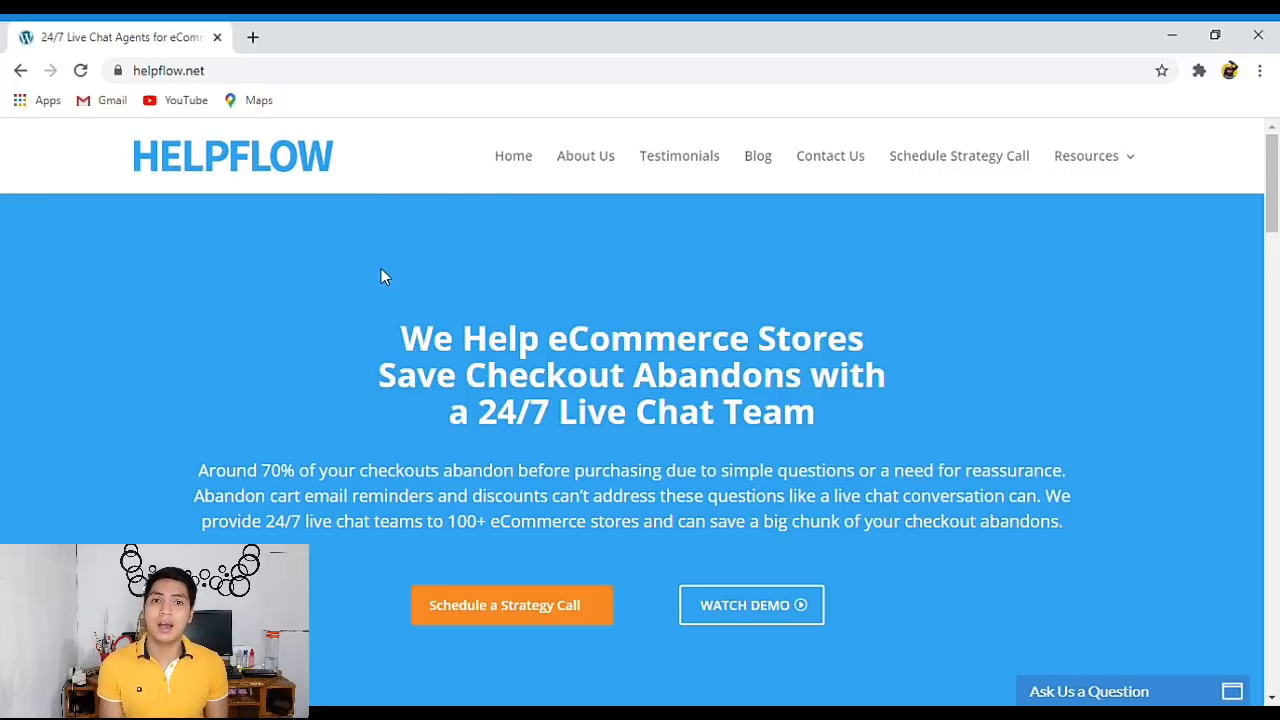
pyautogui.moveTo(563, 361)
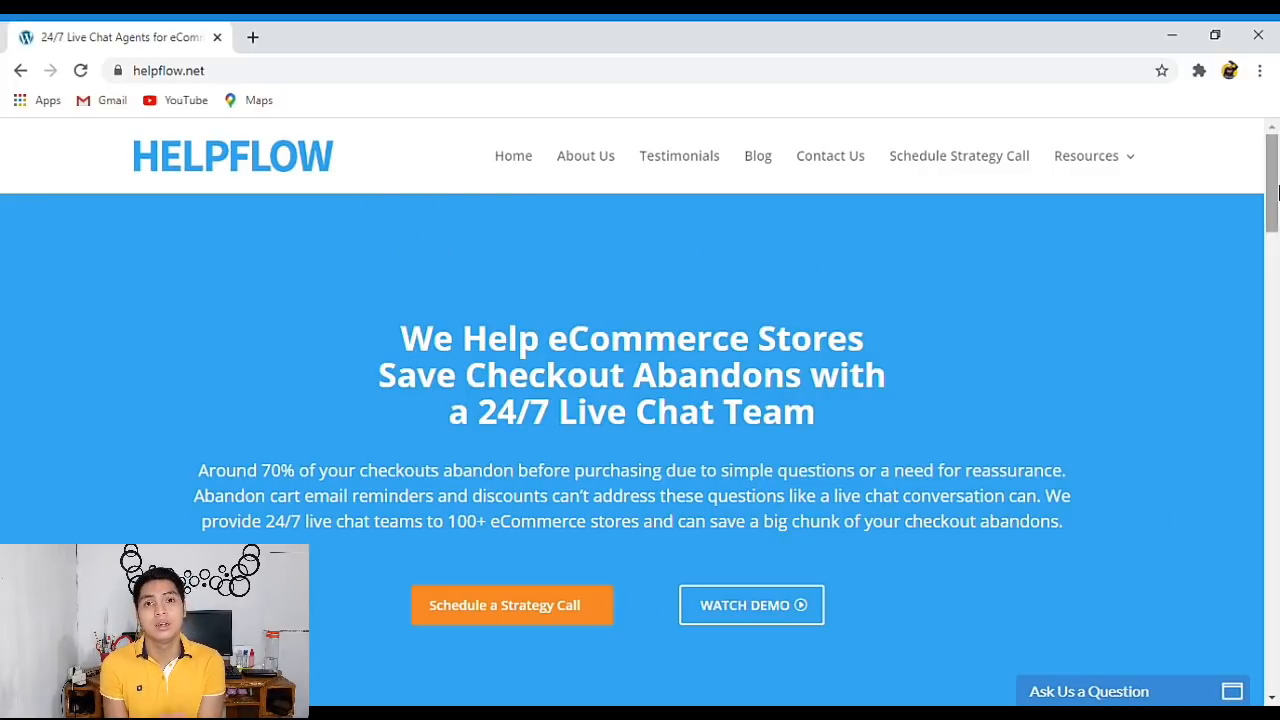
# - Scroll down the homepage through How It Works to reach the careers page, Want To Join The Team?
pyautogui.scroll(-3)
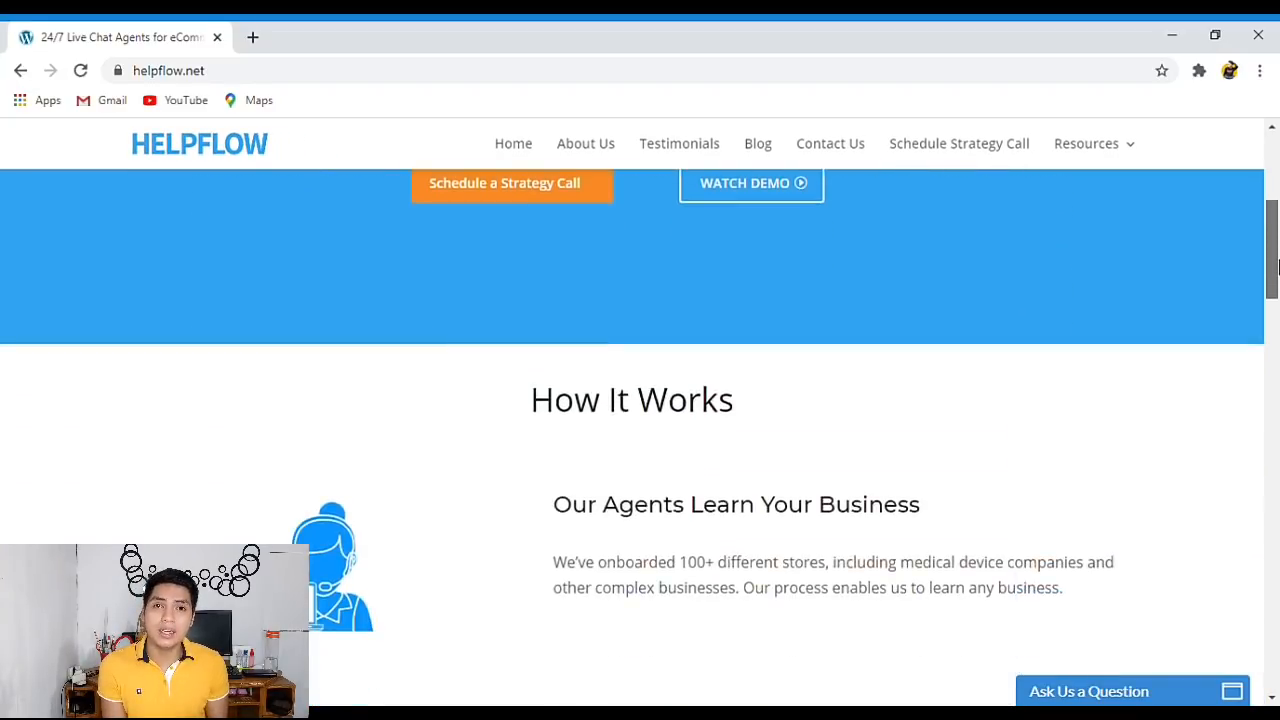
pyautogui.scroll(-3)
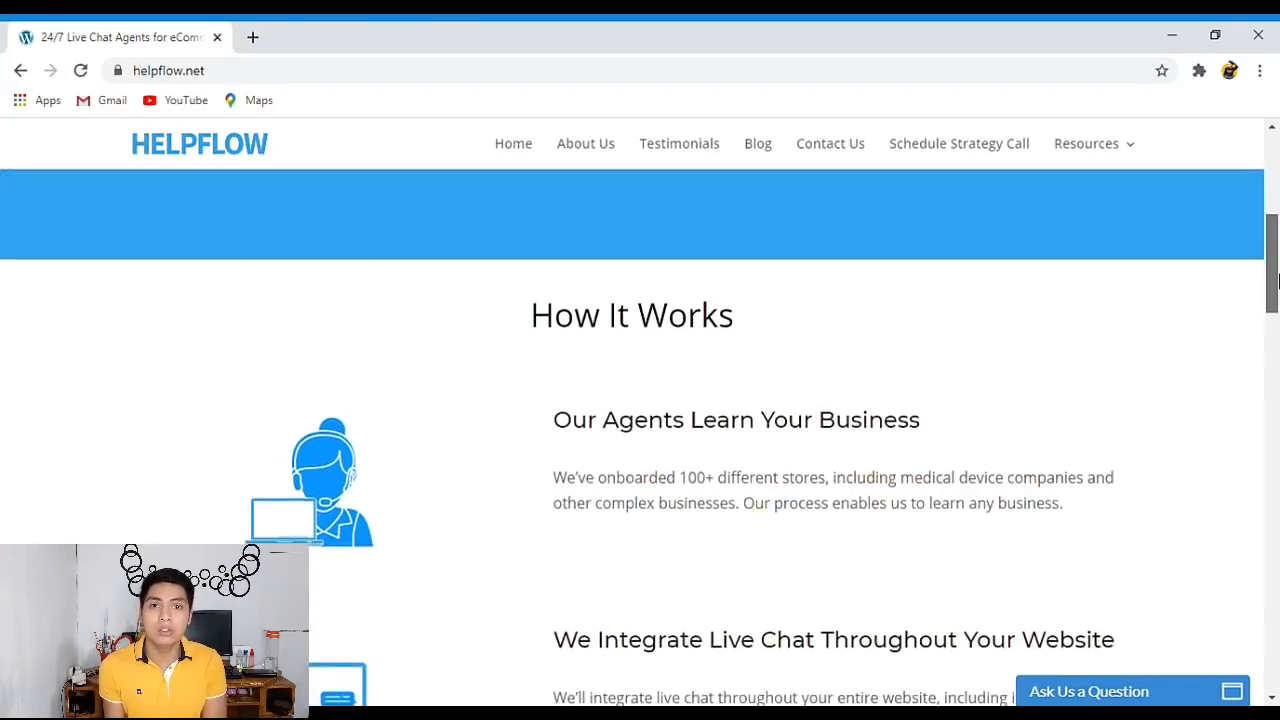
pyautogui.scroll(-3)
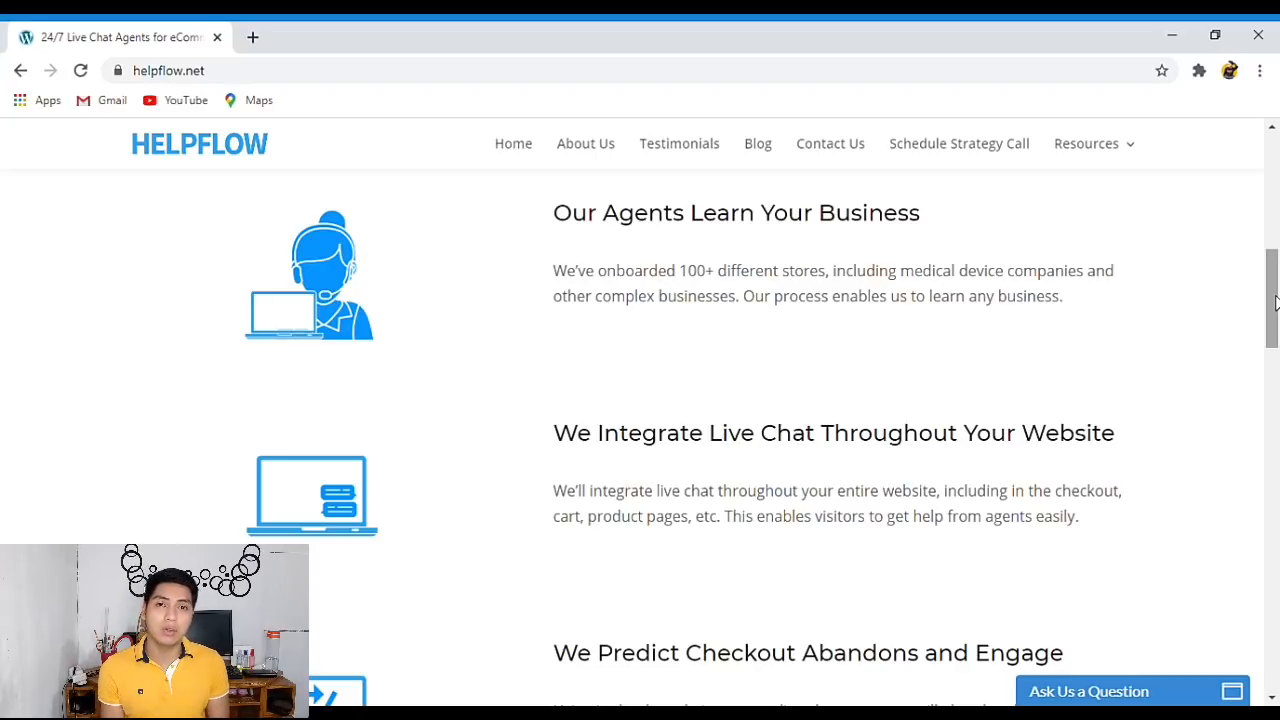
pyautogui.scroll(-3)
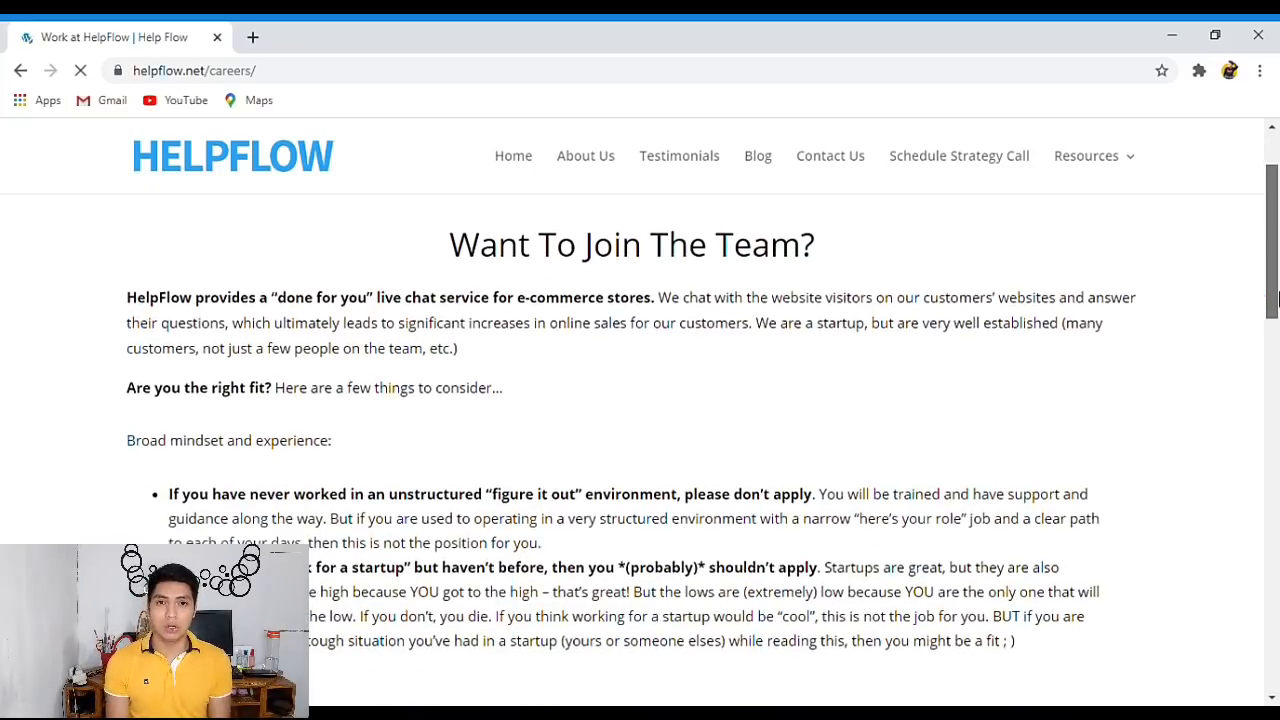
# - Scroll the careers page past the intro to the Culture Fit traits like virtual teamwork
pyautogui.scroll(-3)
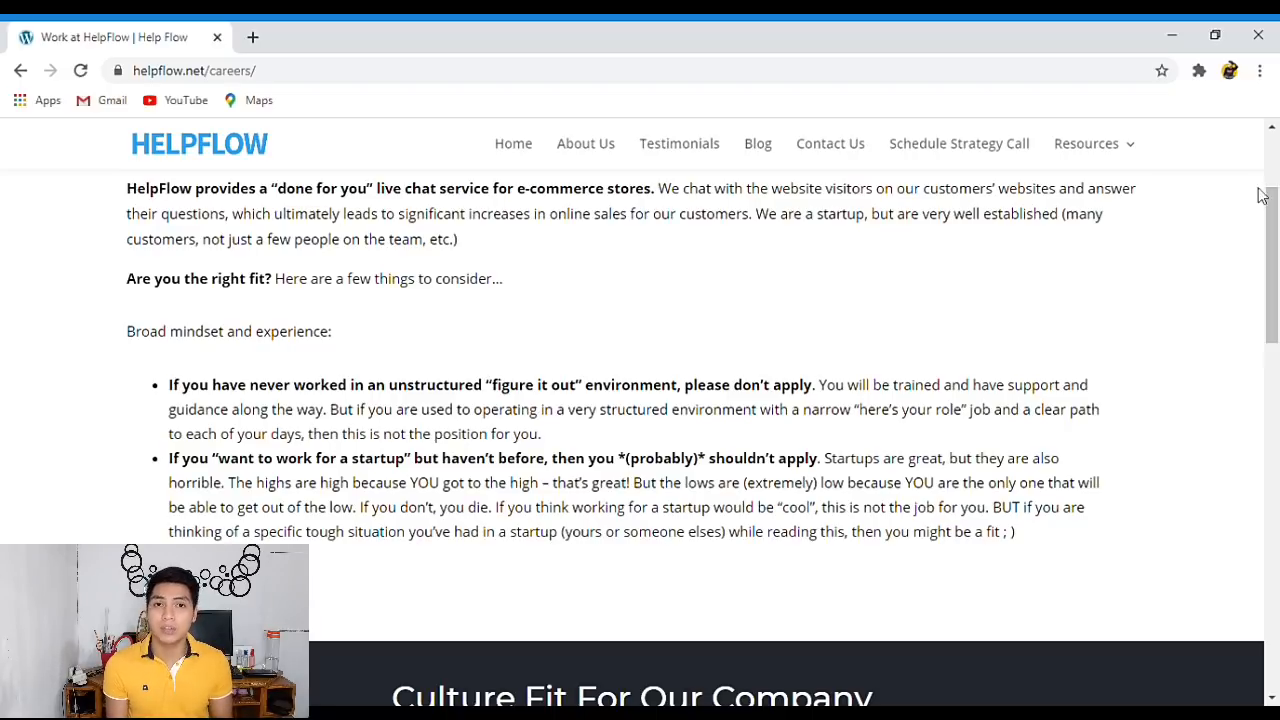
pyautogui.scroll(3)
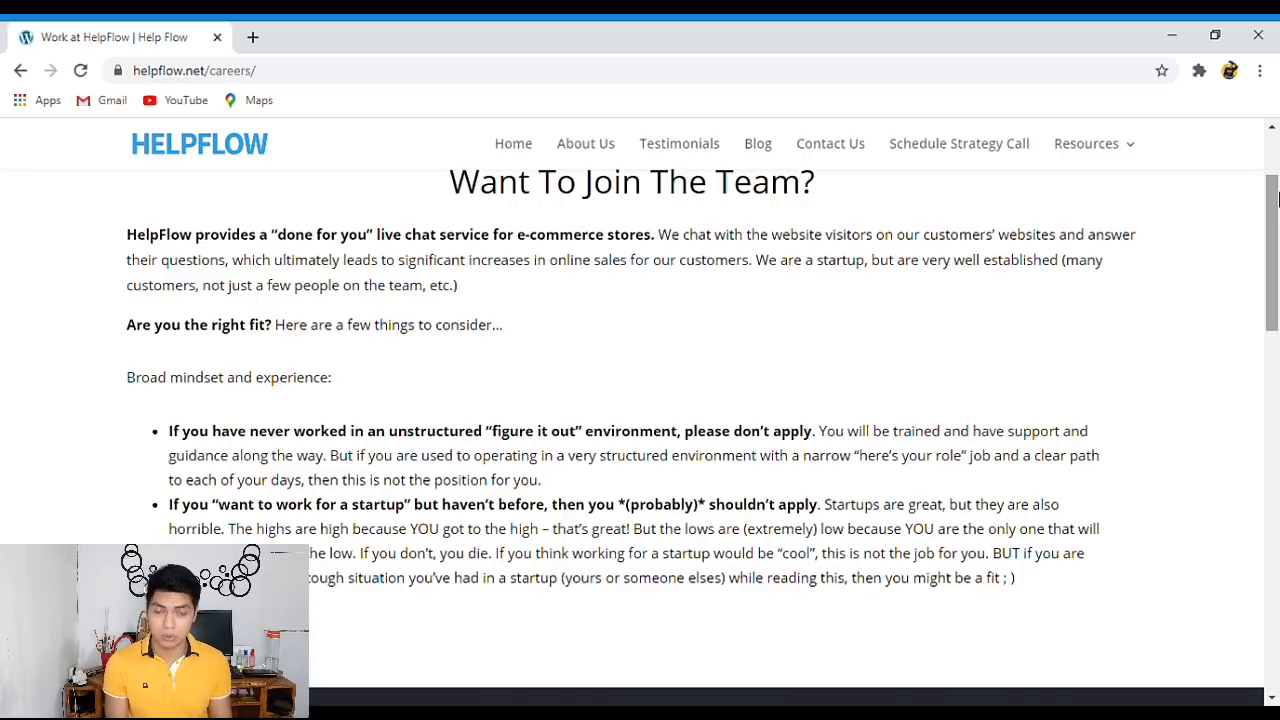
pyautogui.scroll(-3)
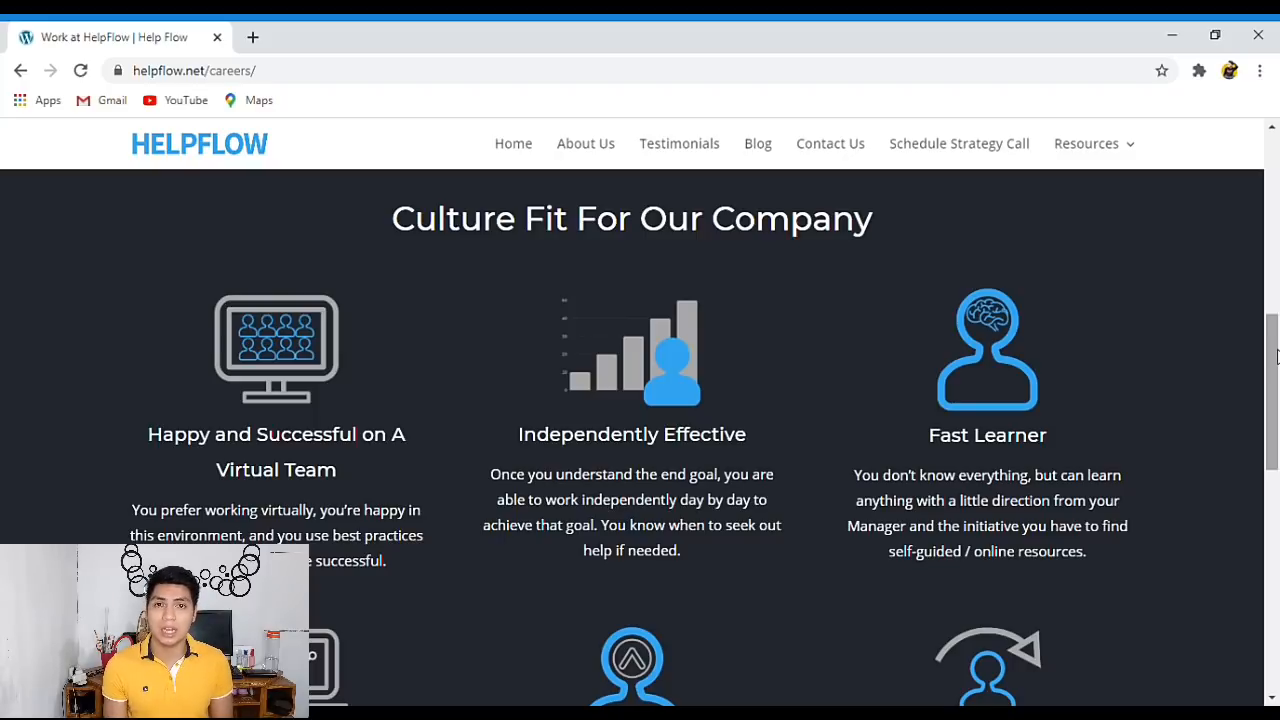
pyautogui.scroll(-3)
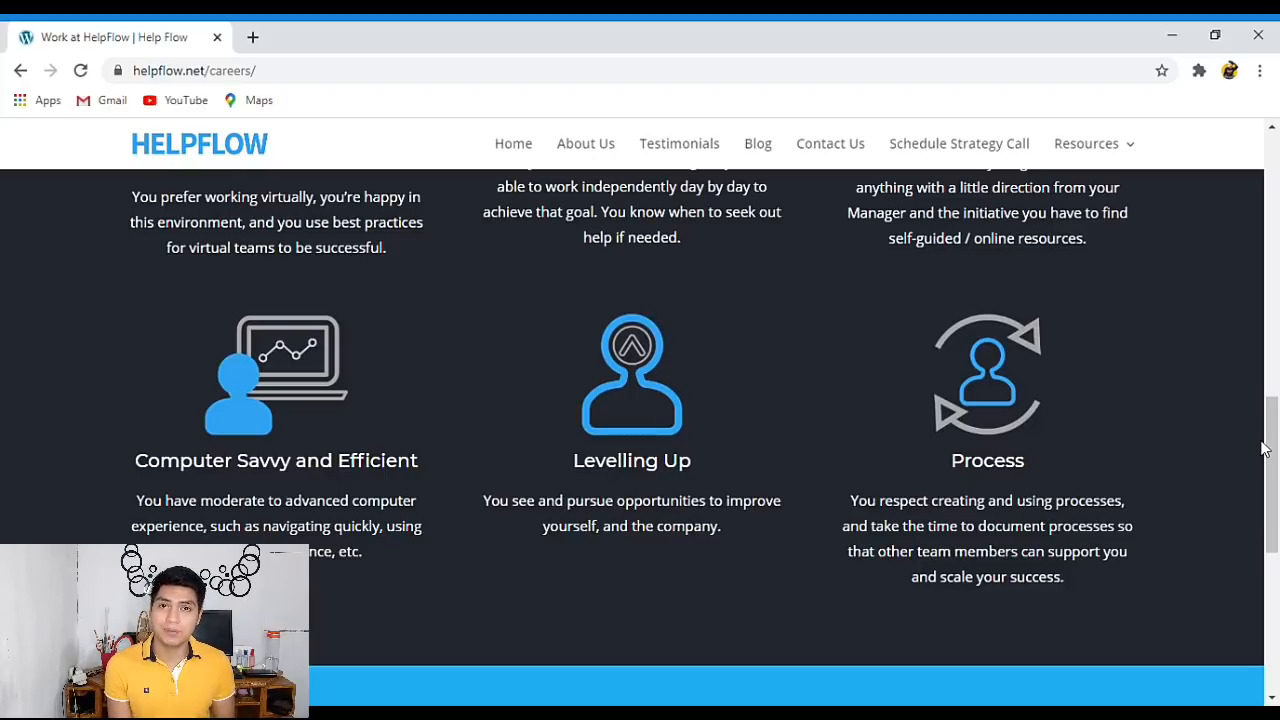
# - Scroll past Computer Savvy, Levelling Up and Process, then open the Live Chat Agent listing
pyautogui.scroll(-3)
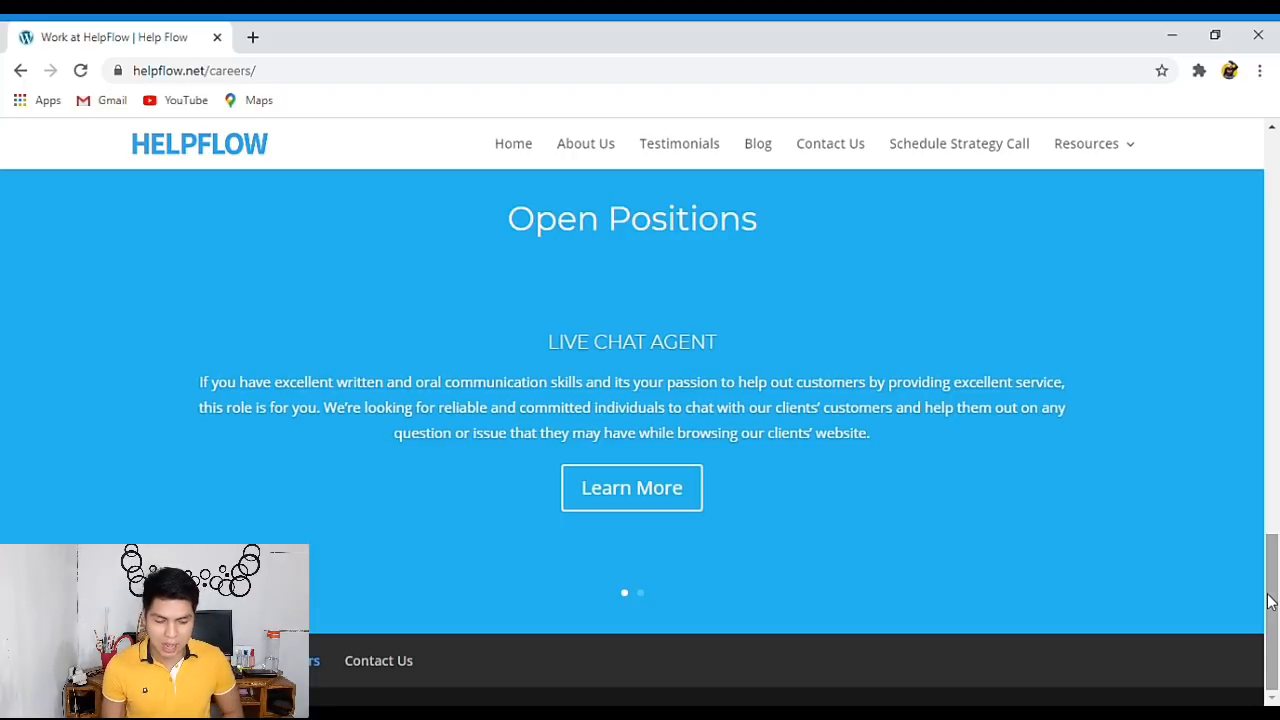
pyautogui.click(631, 488)
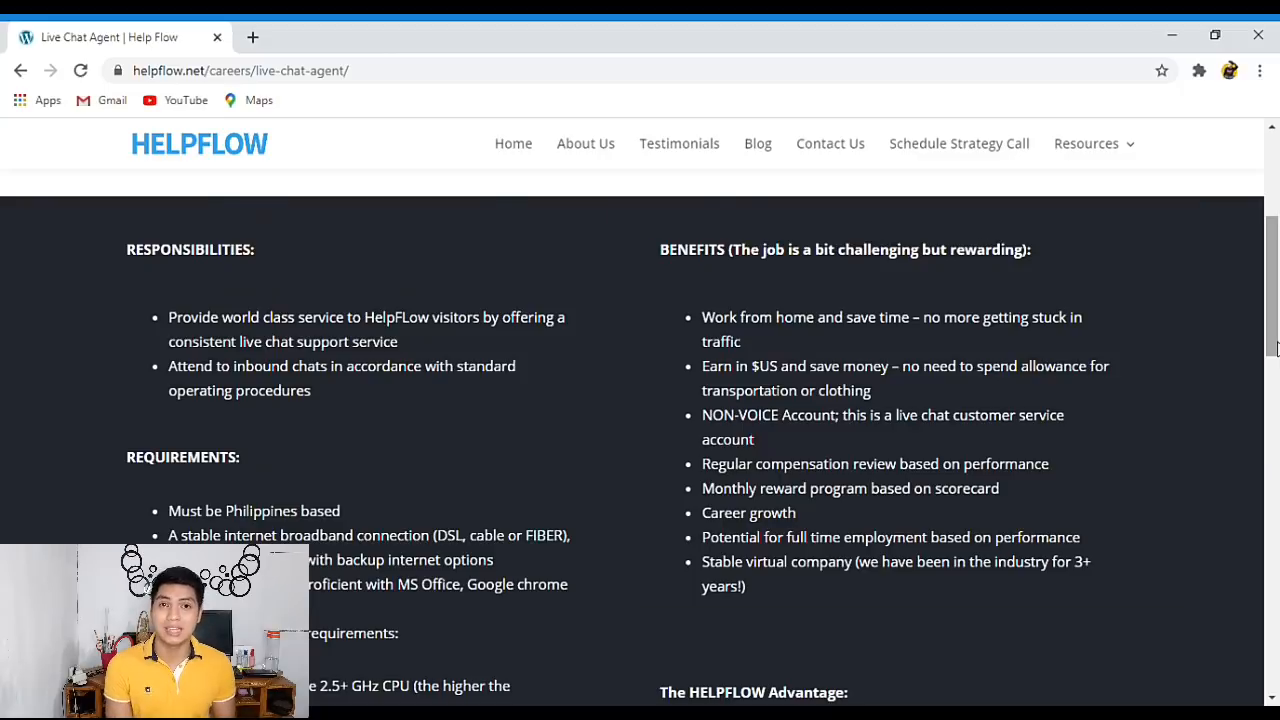
# - Scroll past the requirements and HELPFLOW Advantage to the name, email and phone form
pyautogui.scroll(-3)
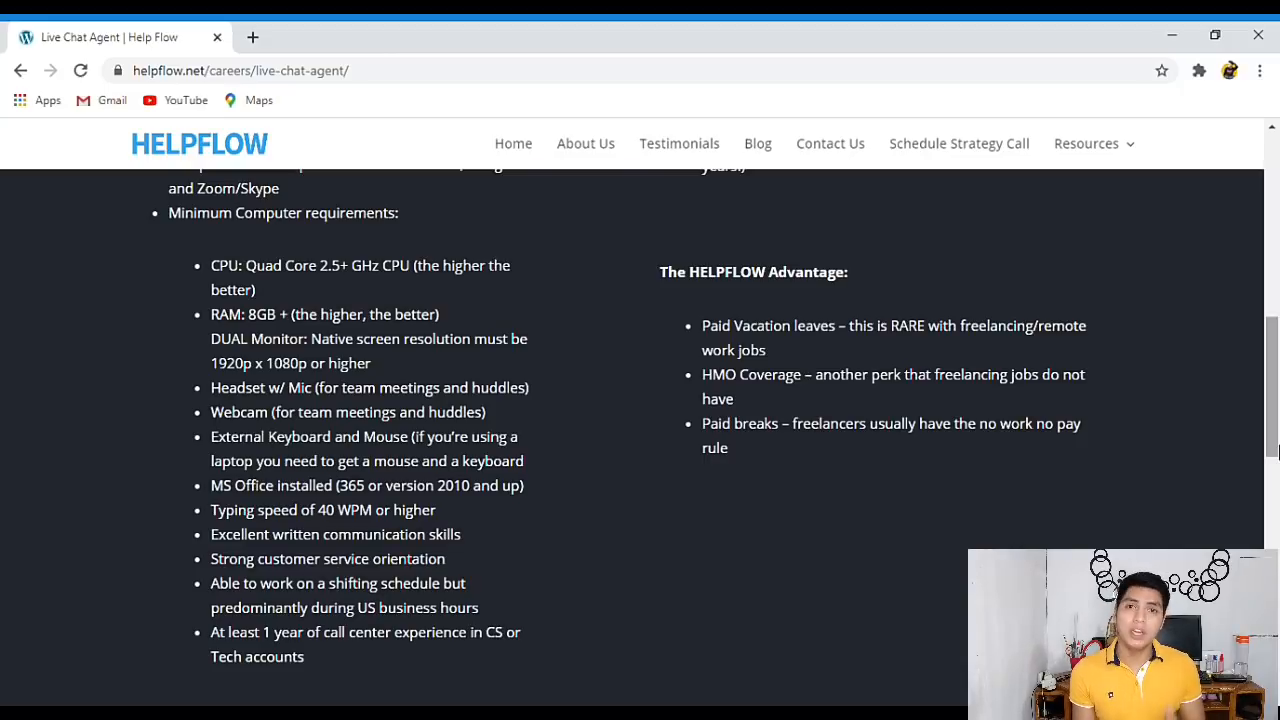
pyautogui.scroll(-3)
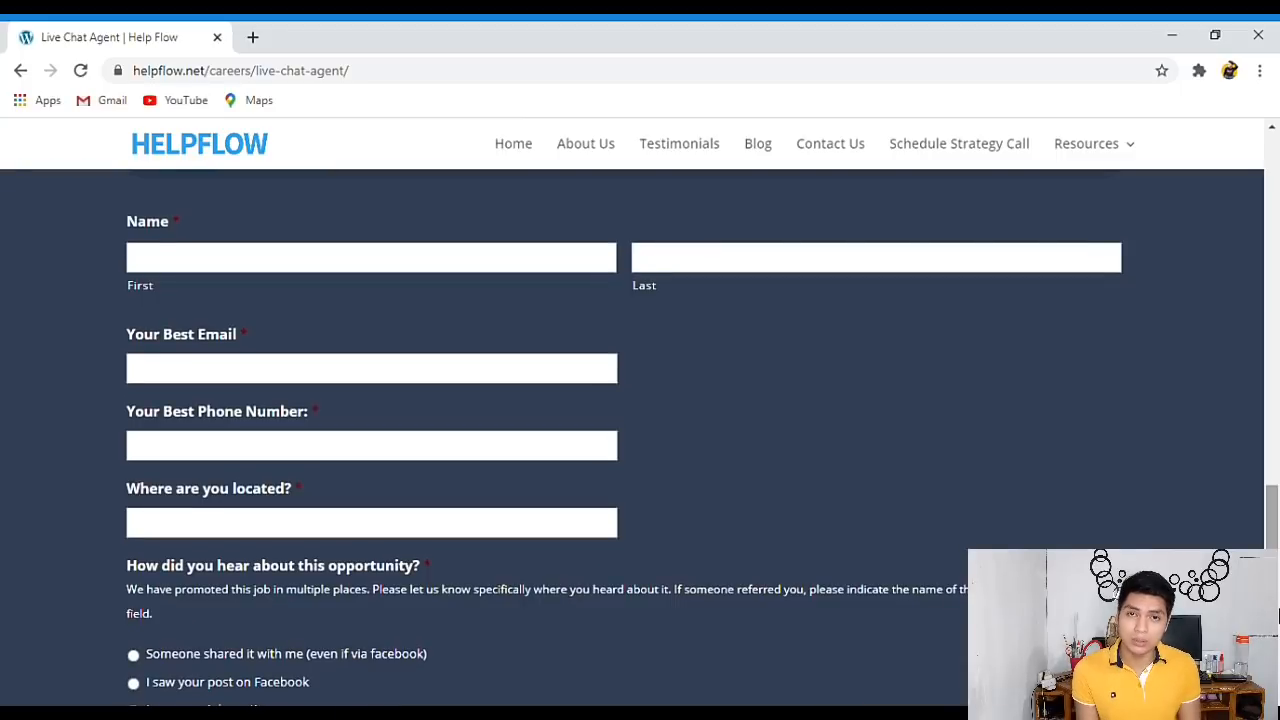